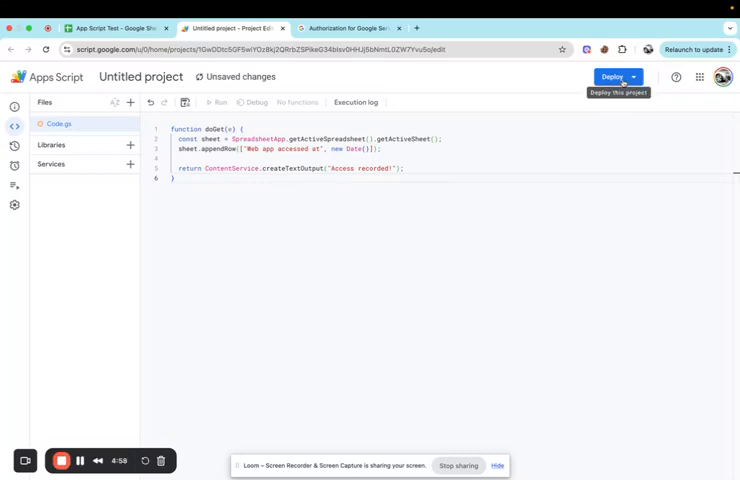
Submit a new Web app deployment of the doGet script.
click(613, 76)
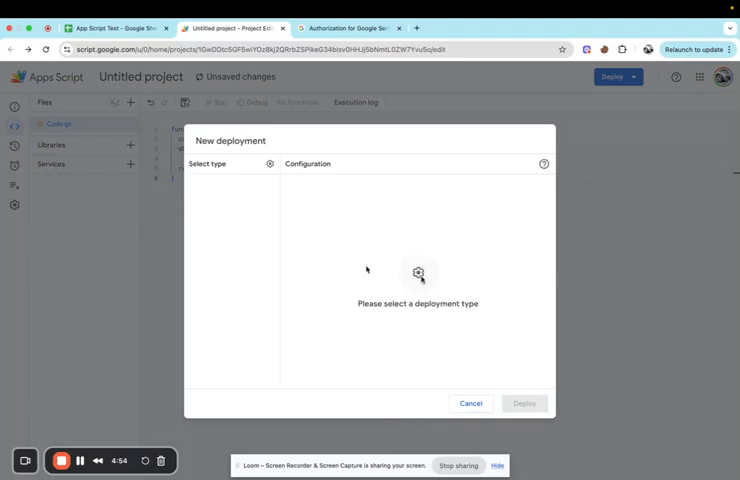
click(269, 164)
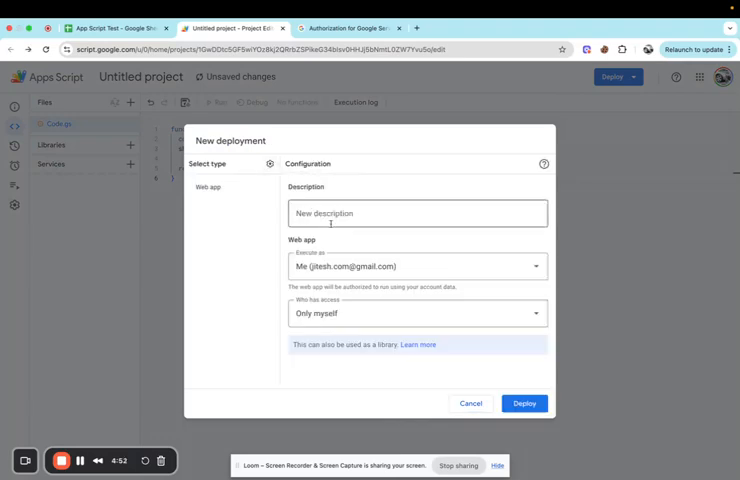
click(416, 313)
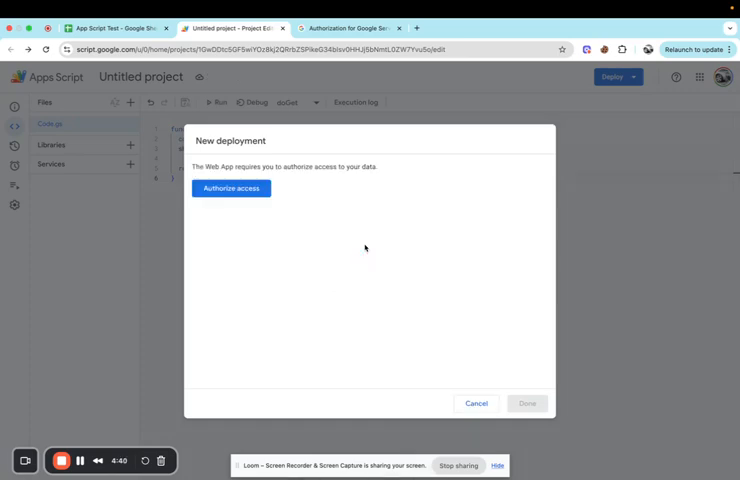
Begin authorizing the untitled project and pick the Google account to use.
click(230, 188)
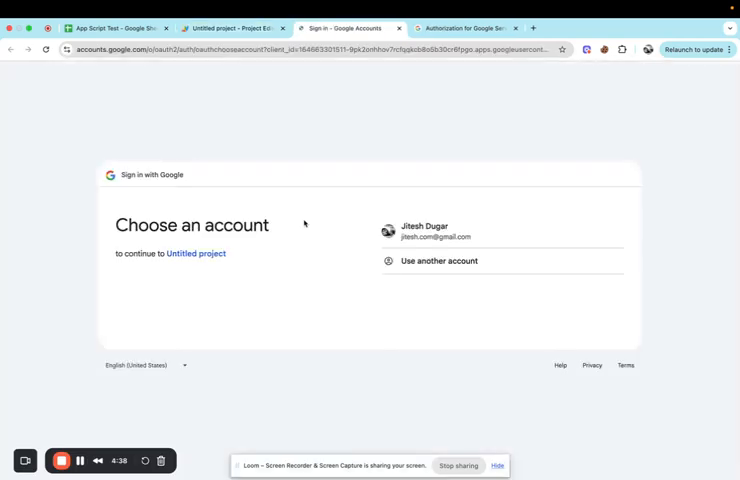
click(430, 231)
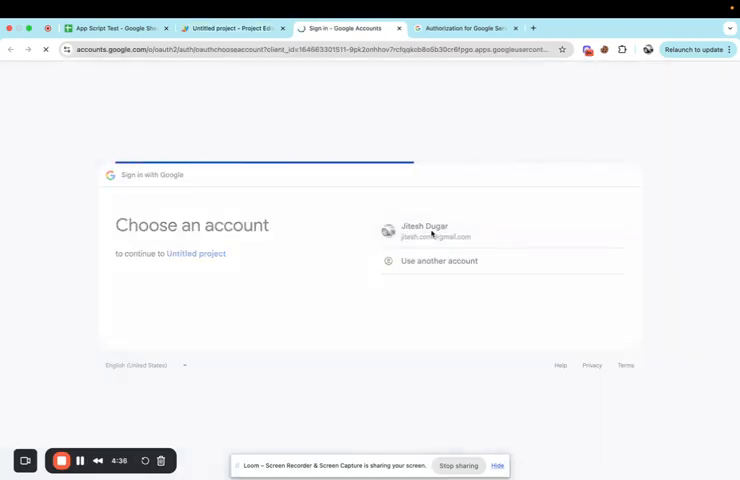
click(425, 230)
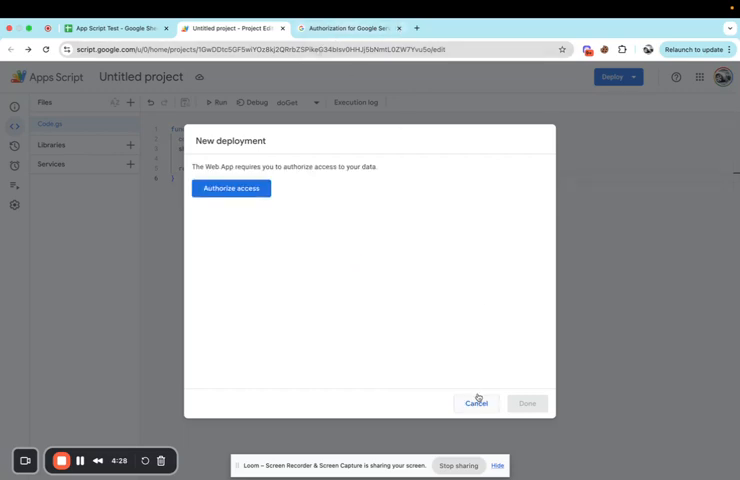
Cancel the pending New deployment dialog.
click(476, 403)
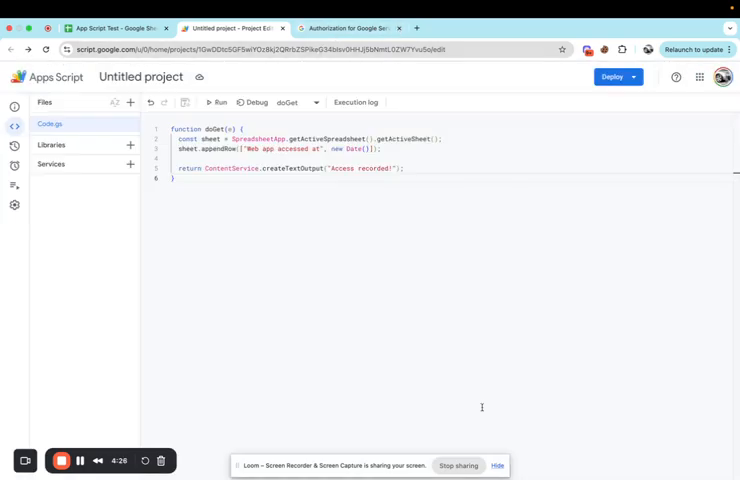
mouse_move(612, 76)
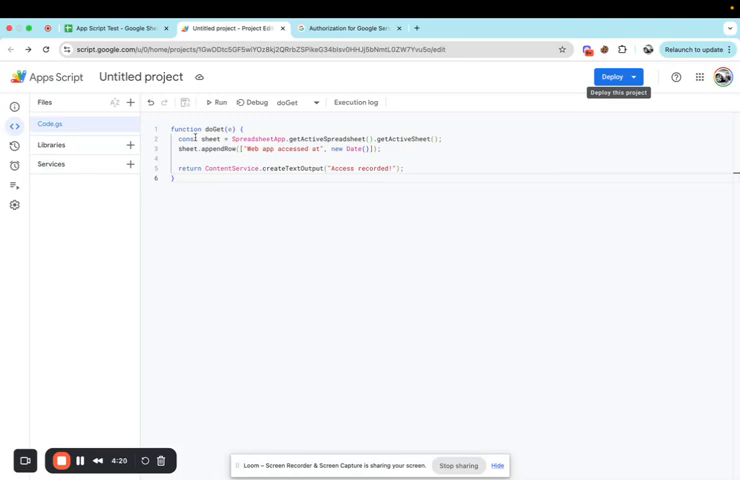
mouse_move(252, 102)
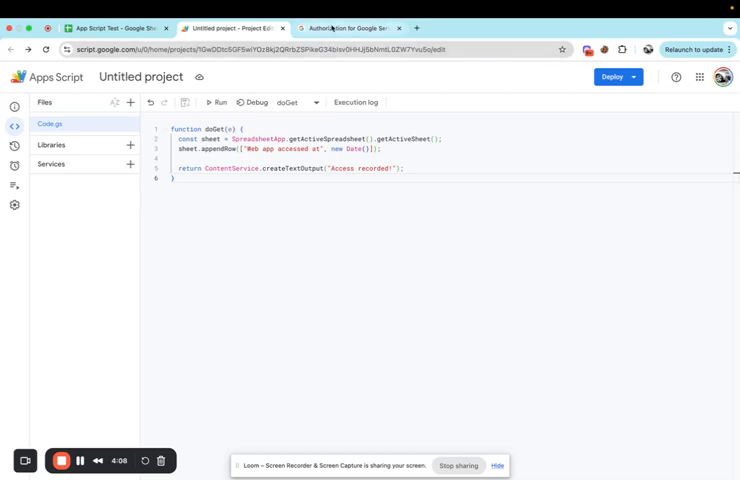
click(350, 27)
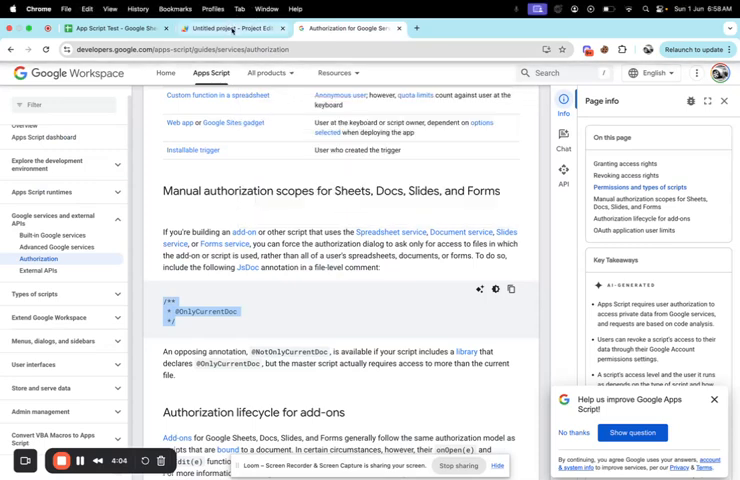
click(232, 28)
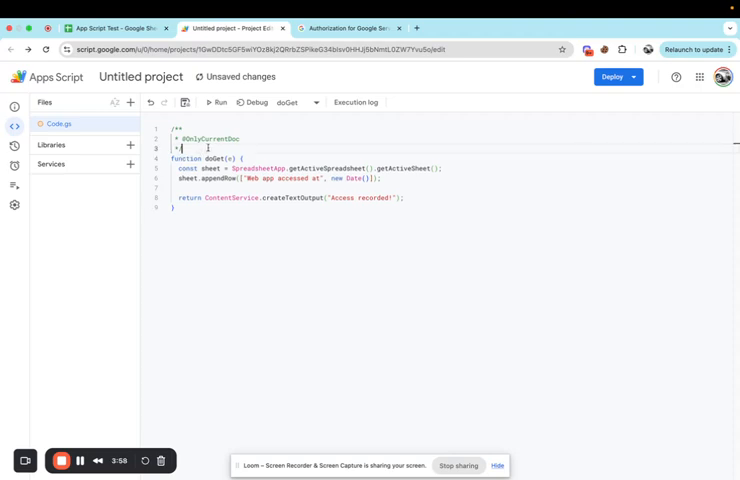
mouse_move(528, 110)
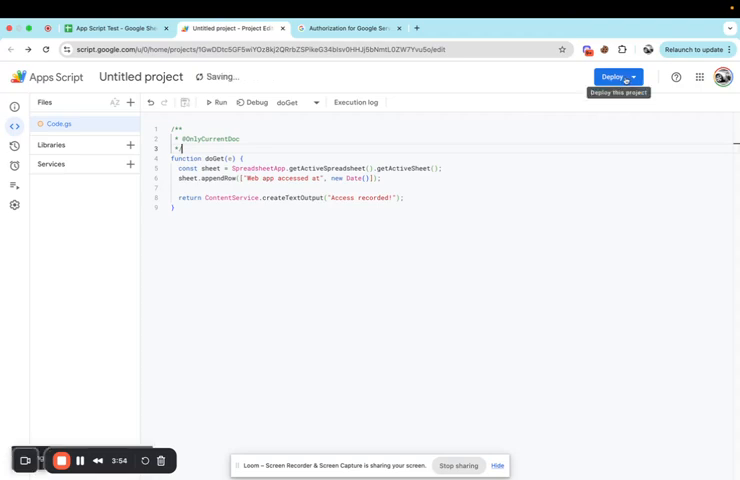
click(613, 76)
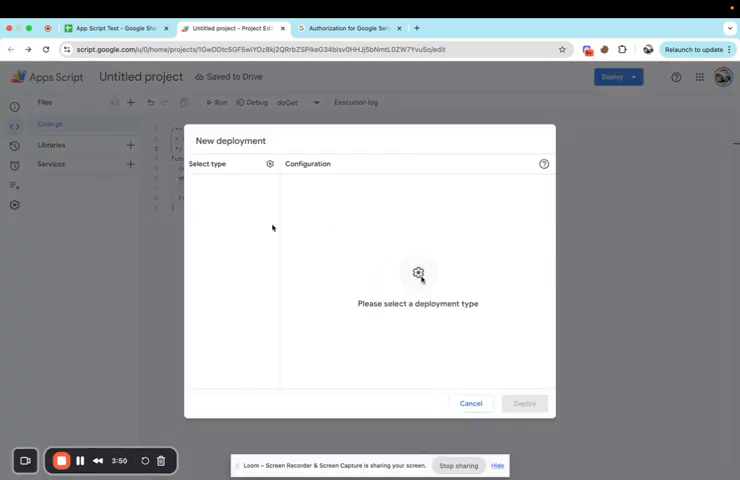
click(412, 313)
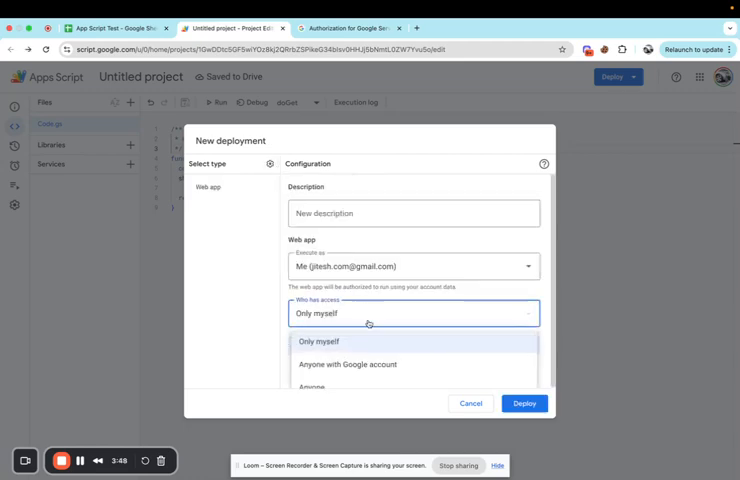
click(523, 403)
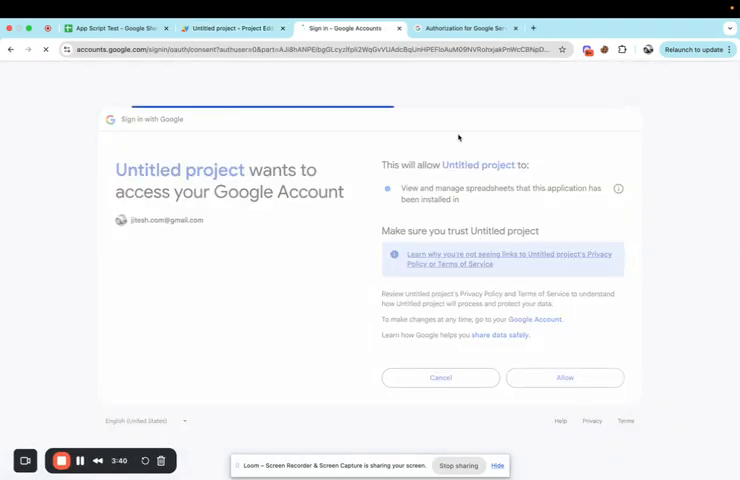
click(564, 377)
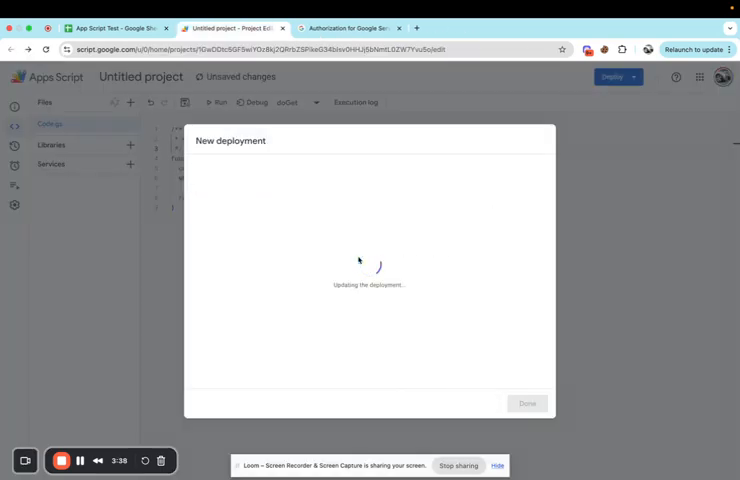